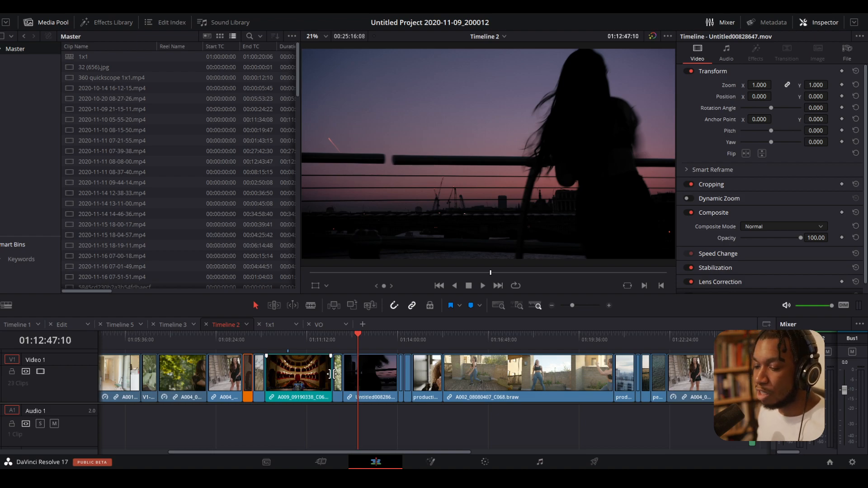
# - On the Media page, bring up the panel display options for the media pool
pyautogui.click(266, 461)
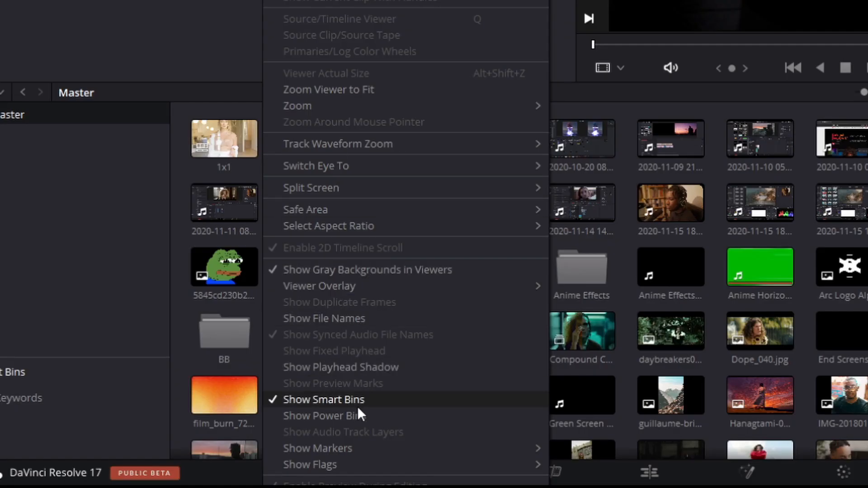
pyautogui.moveTo(422, 405)
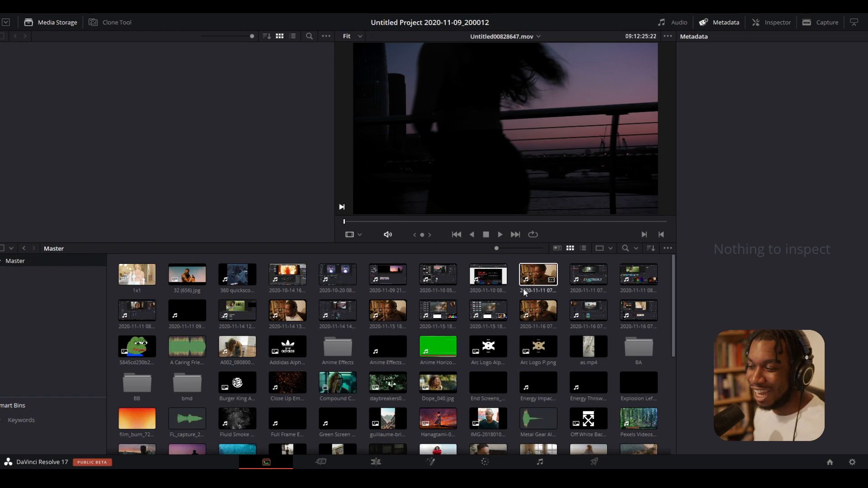
# - Split the media pool into two panels and browse the clips in list view
pyautogui.click(638, 275)
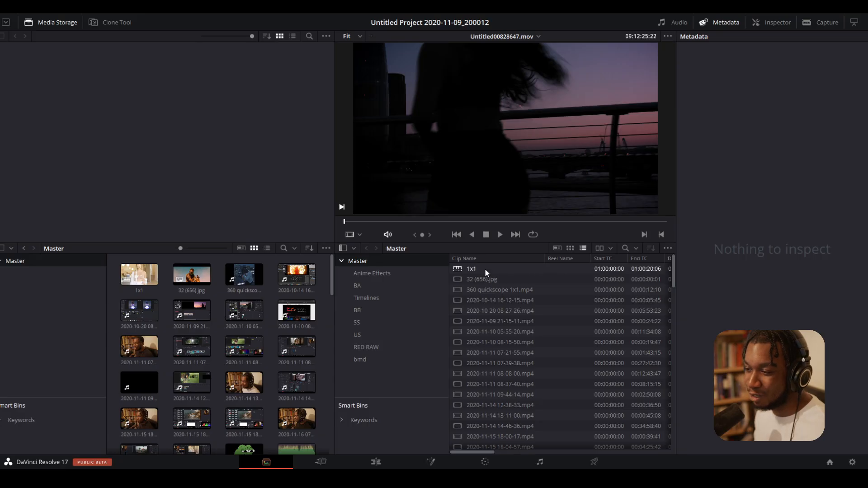
pyautogui.click(191, 310)
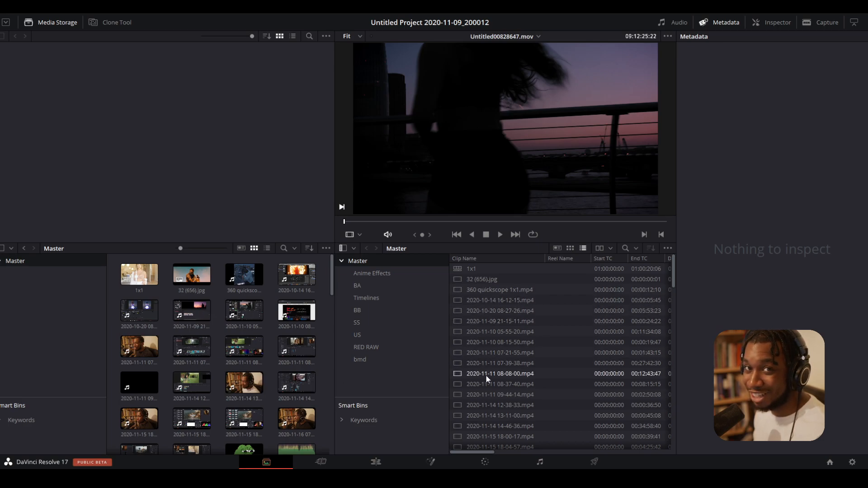
pyautogui.click(481, 279)
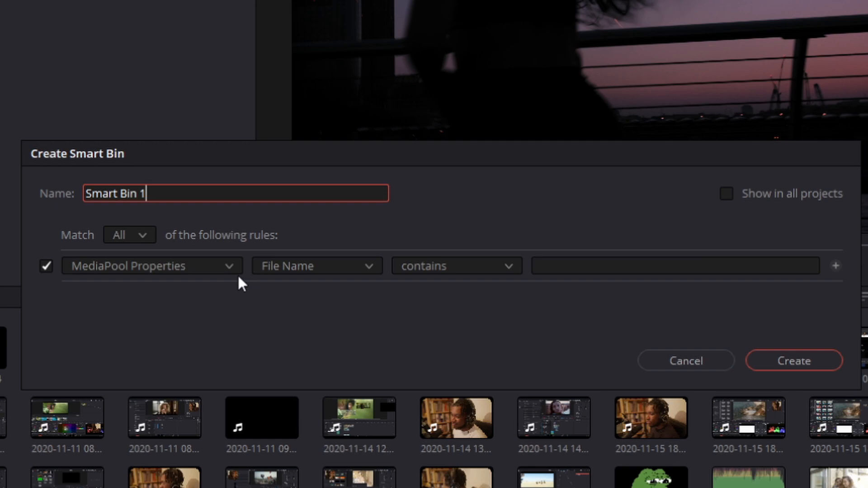
# - Set the smart bin rule to MediaPool Properties > Frame Rate
pyautogui.click(151, 266)
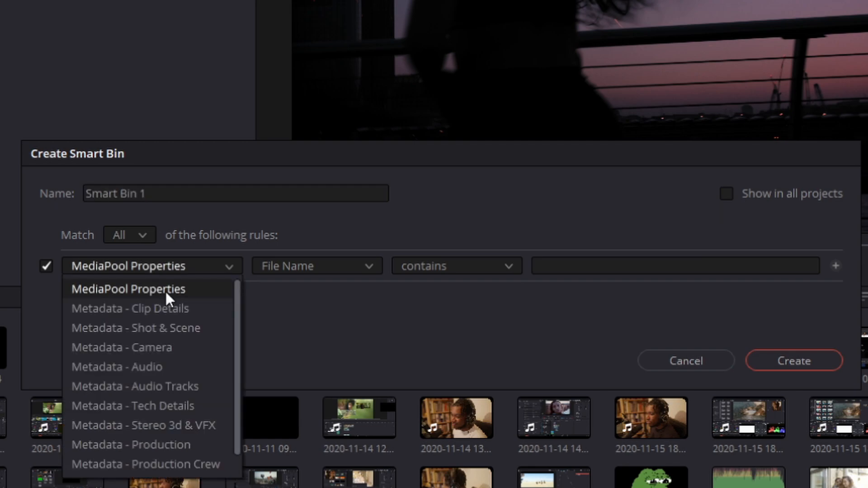
pyautogui.click(128, 288)
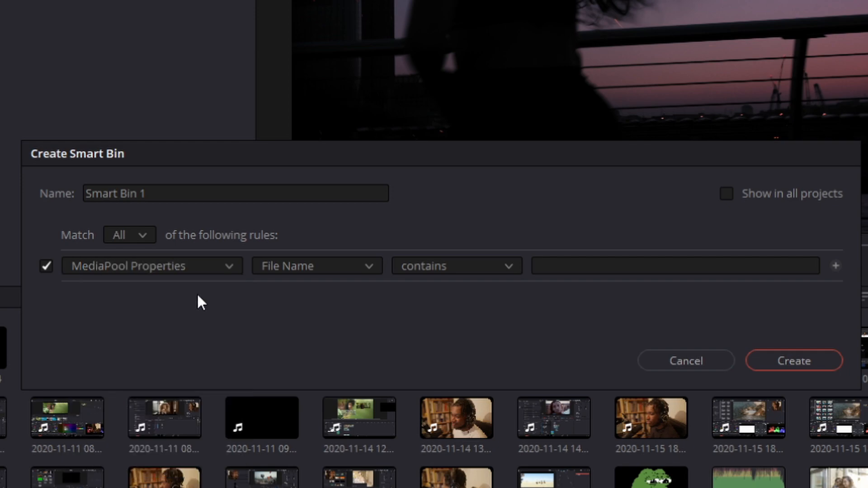
pyautogui.click(315, 267)
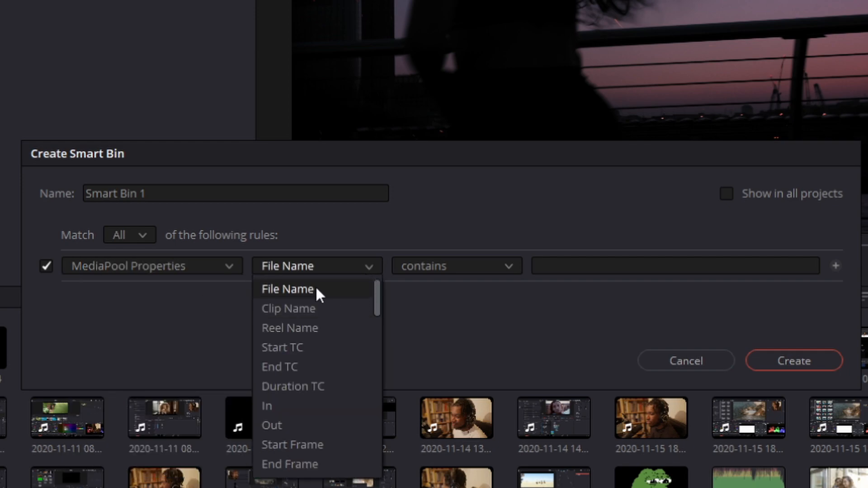
pyautogui.click(149, 266)
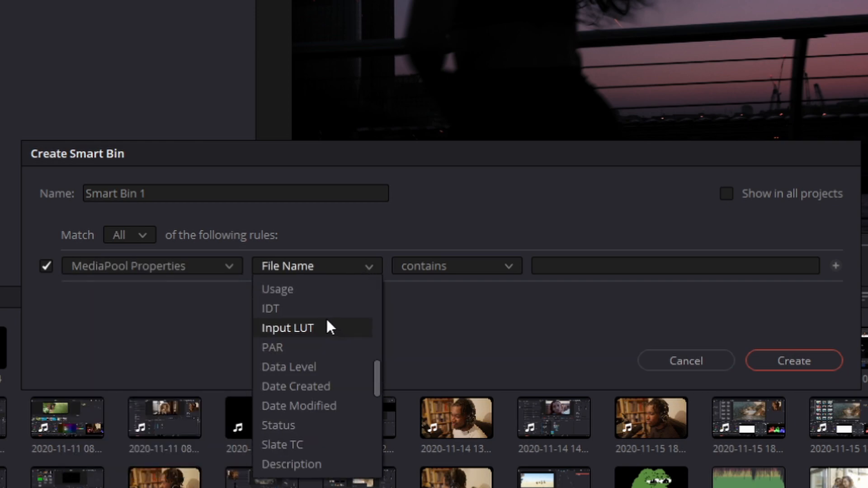
pyautogui.scroll(-3)
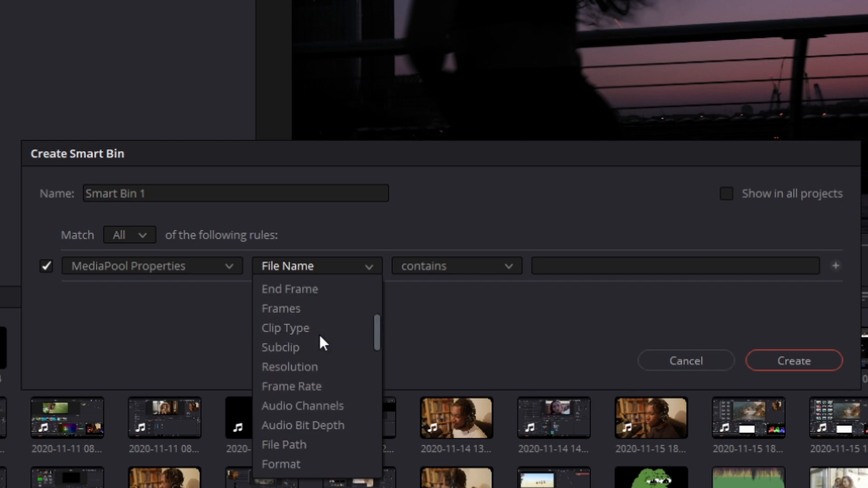
pyautogui.click(290, 385)
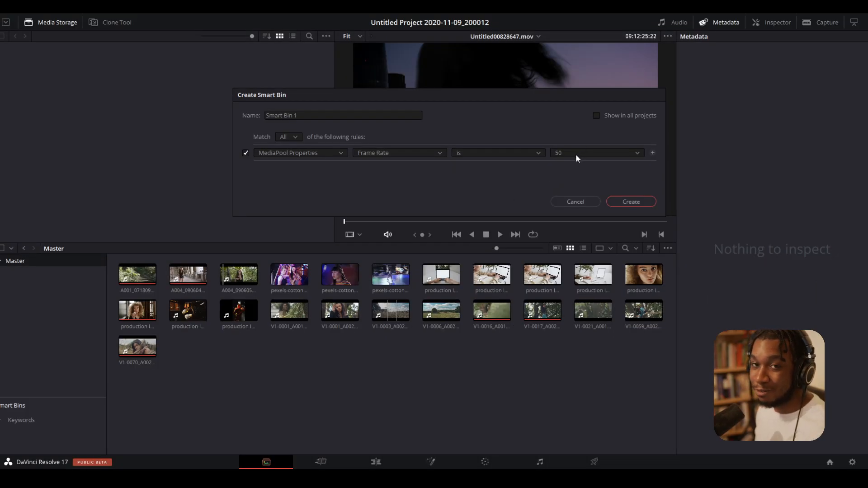
# - Name the smart bin '50 FPS' and create it
pyautogui.click(342, 115)
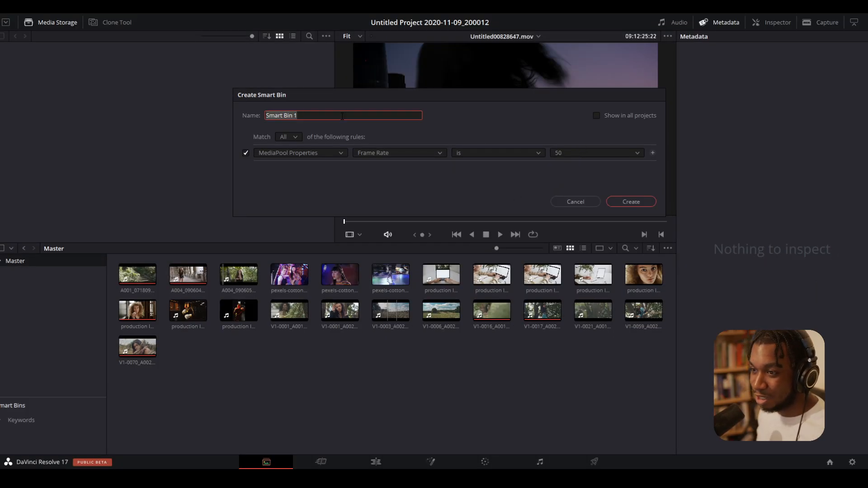
pyautogui.write('50')
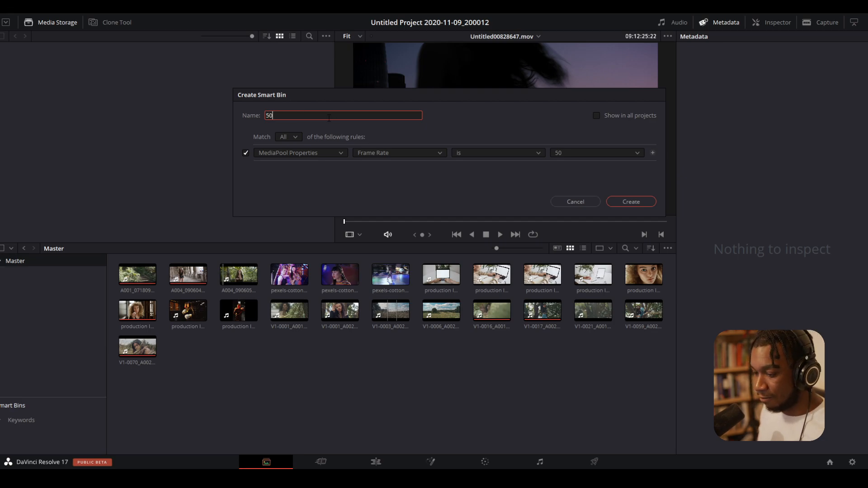
pyautogui.write('FPS')
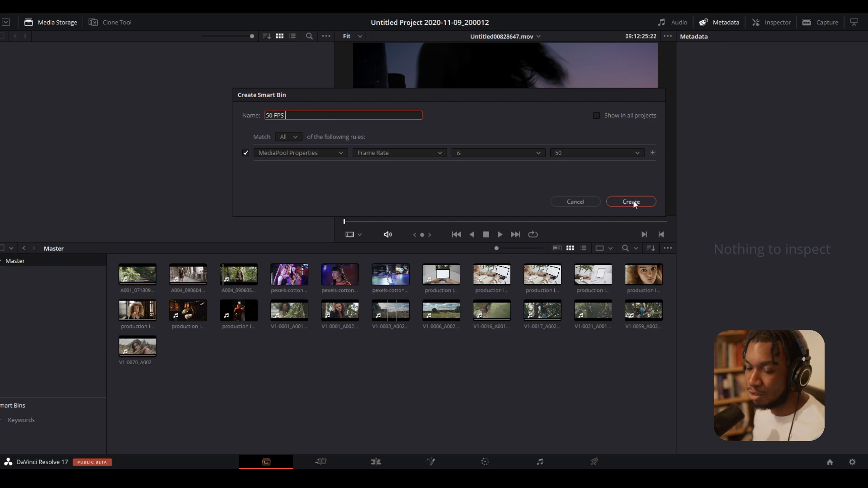
pyautogui.click(631, 201)
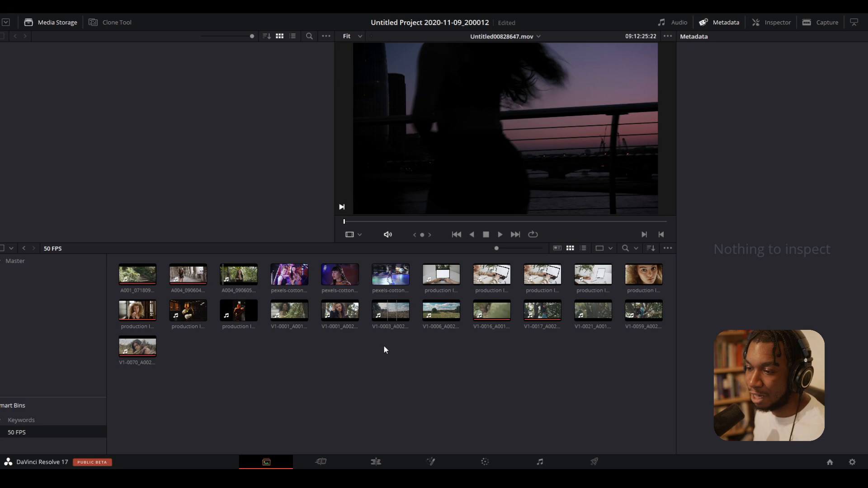
# - Check a 50 FPS clip's frame rate, then browse the BA, US and Master bins
pyautogui.click(340, 276)
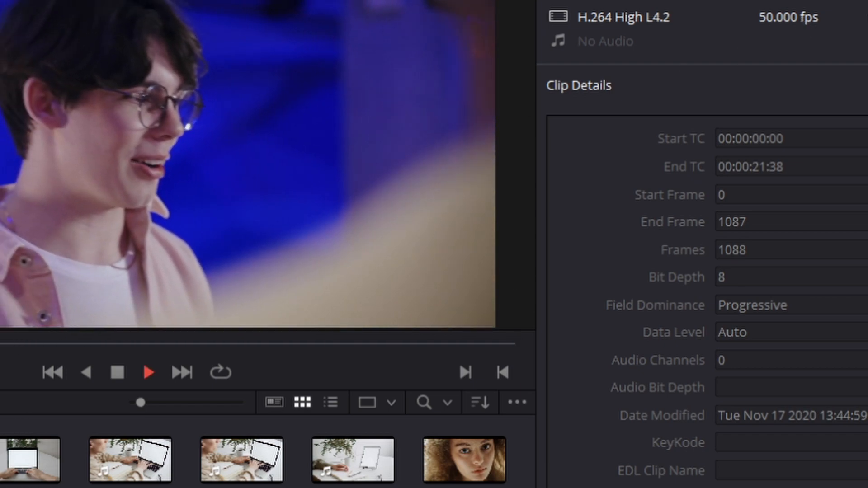
pyautogui.click(148, 371)
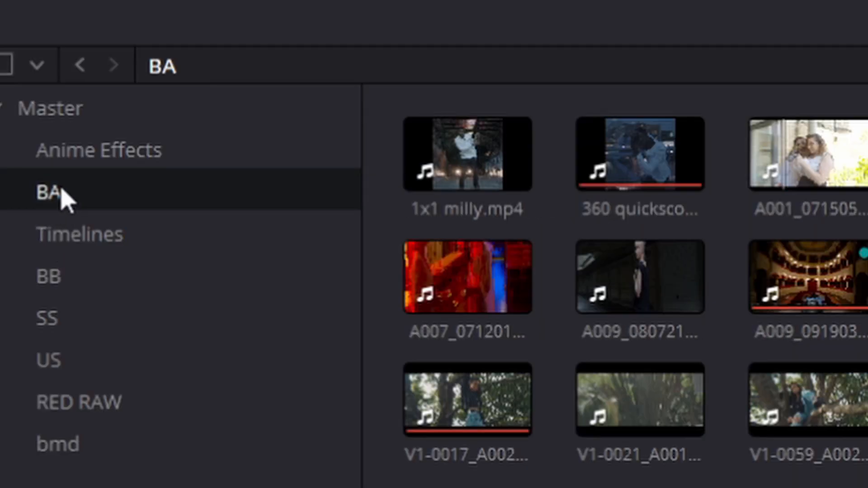
pyautogui.click(47, 360)
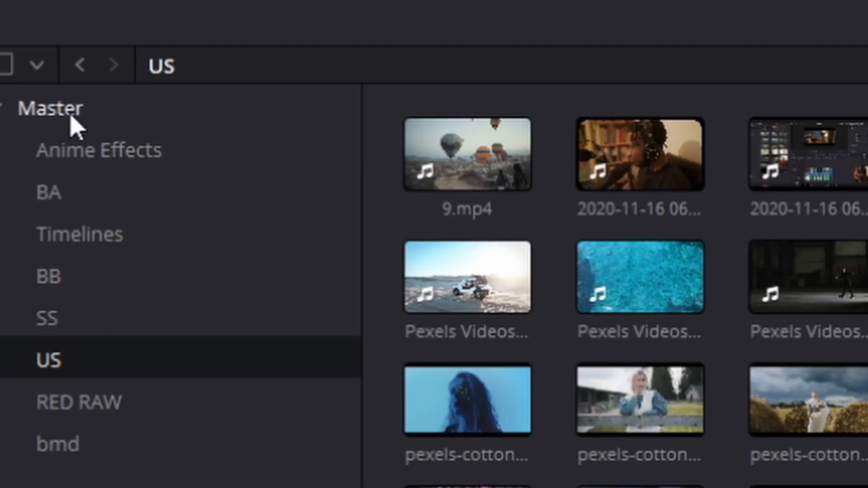
pyautogui.click(49, 108)
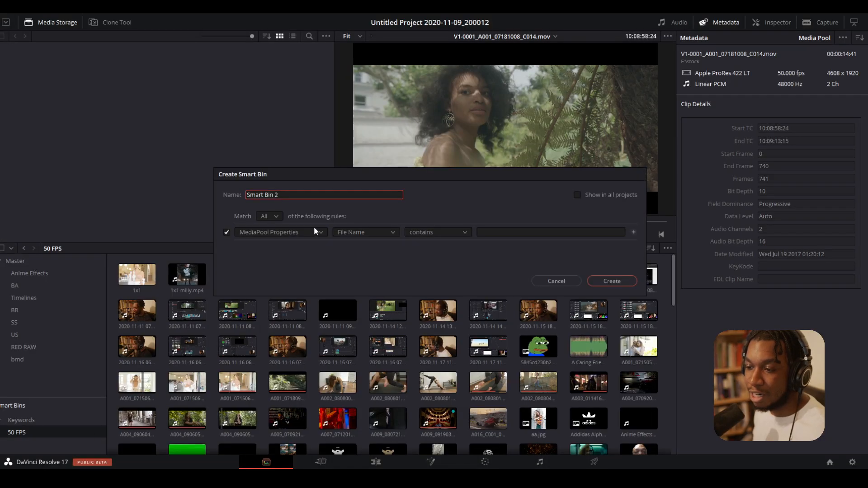
# - Set the smart bin rule to MediaPool Properties > Video Codec contains 'png'
pyautogui.click(278, 232)
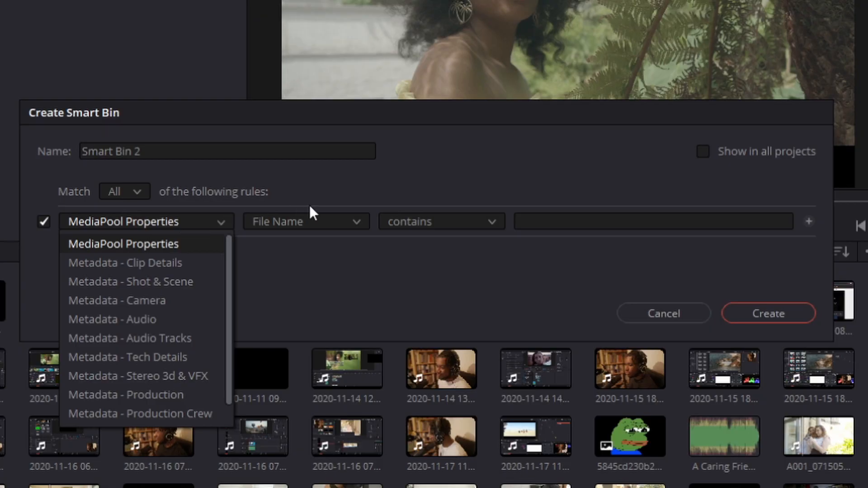
pyautogui.moveTo(141, 244)
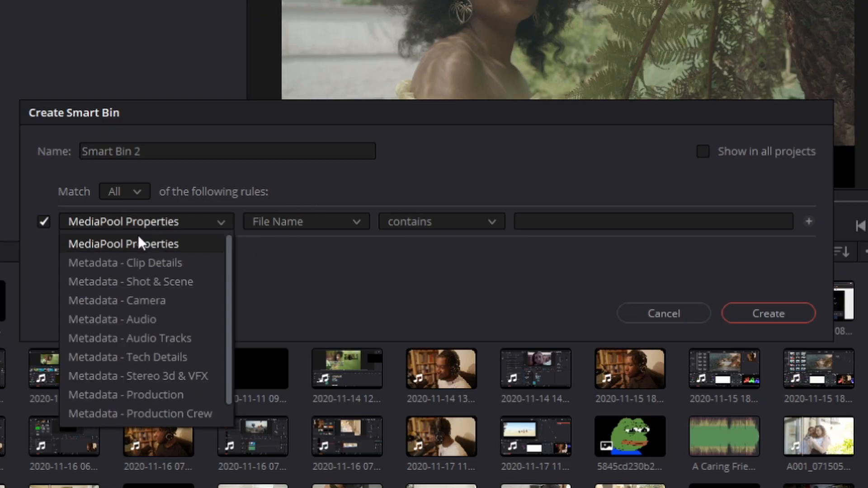
pyautogui.click(125, 243)
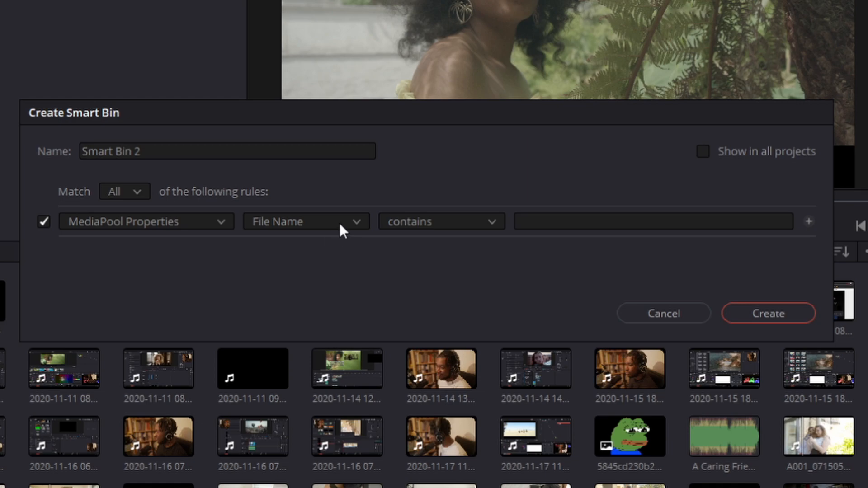
pyautogui.click(306, 222)
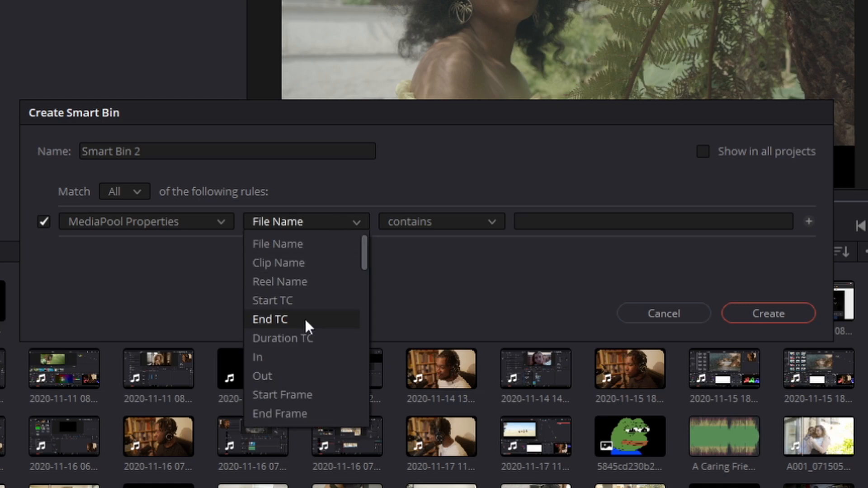
pyautogui.scroll(-3)
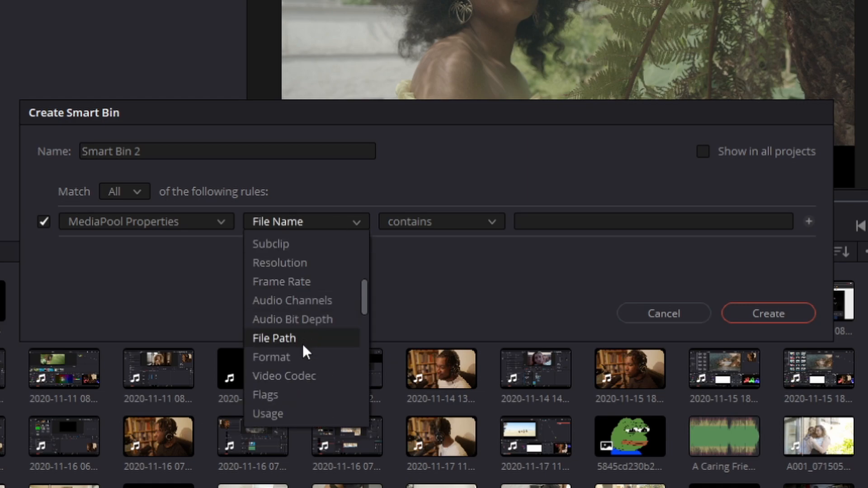
pyautogui.click(283, 376)
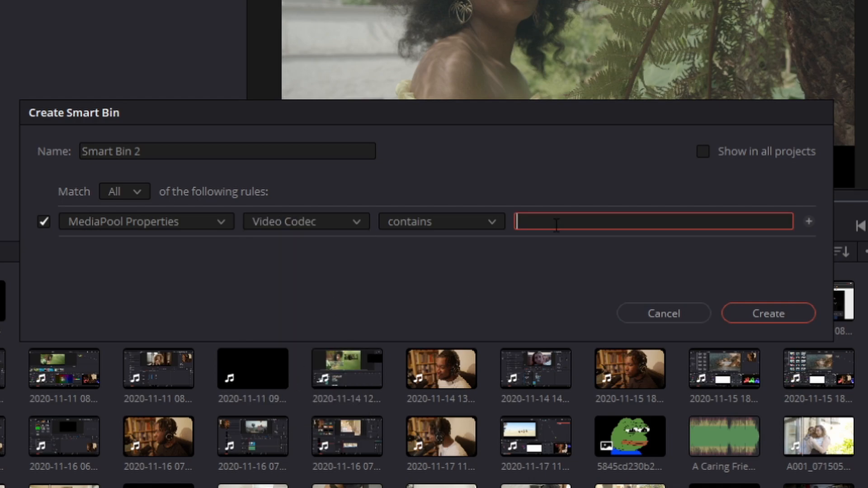
pyautogui.write('png')
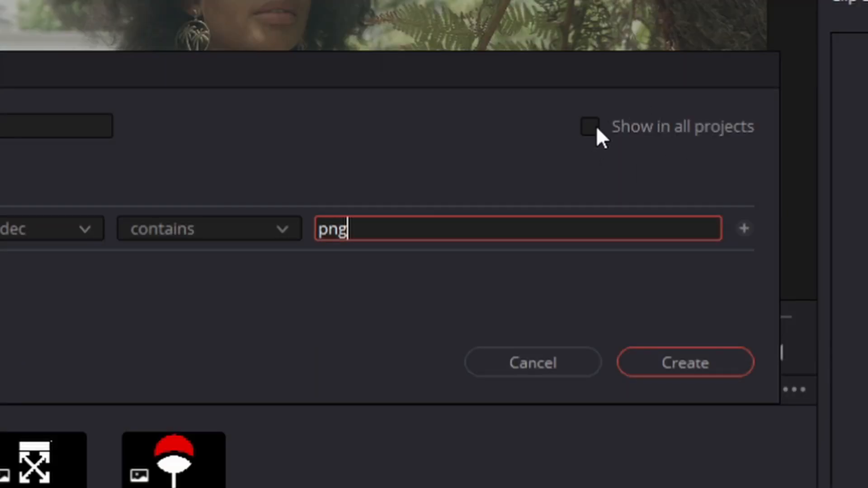
# - Show the bin in all projects, rename it and create the PNG smart bin
pyautogui.click(590, 126)
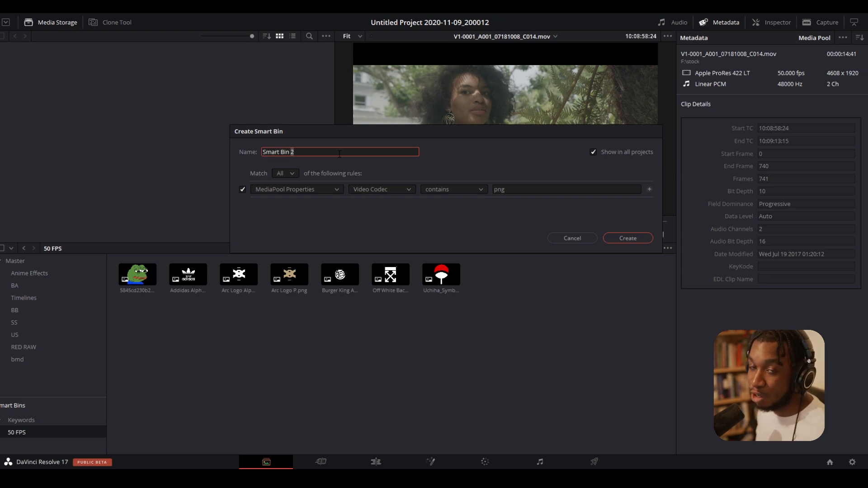
pyautogui.write('P')
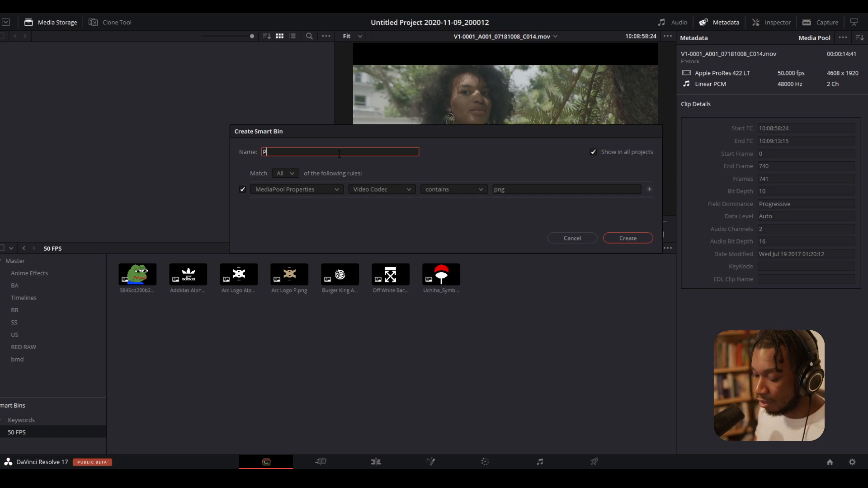
pyautogui.click(628, 238)
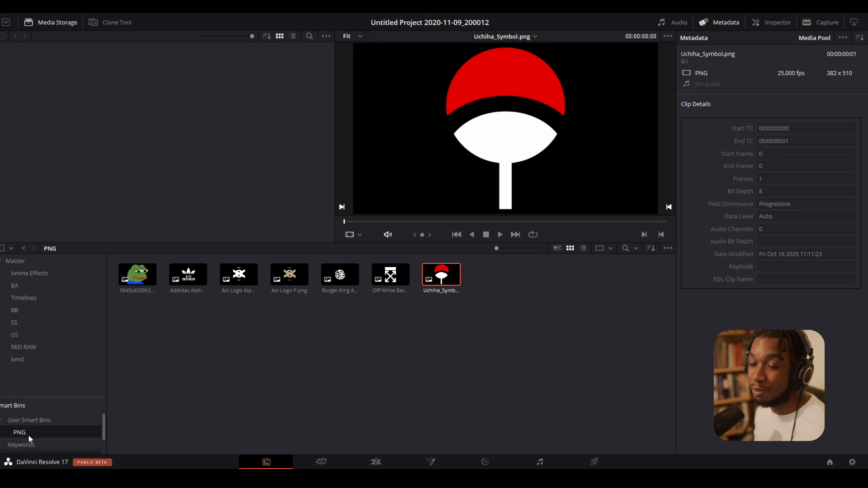
# - Add a new smart bin with a Camera metadata White Point 5600 rule
pyautogui.click(21, 434)
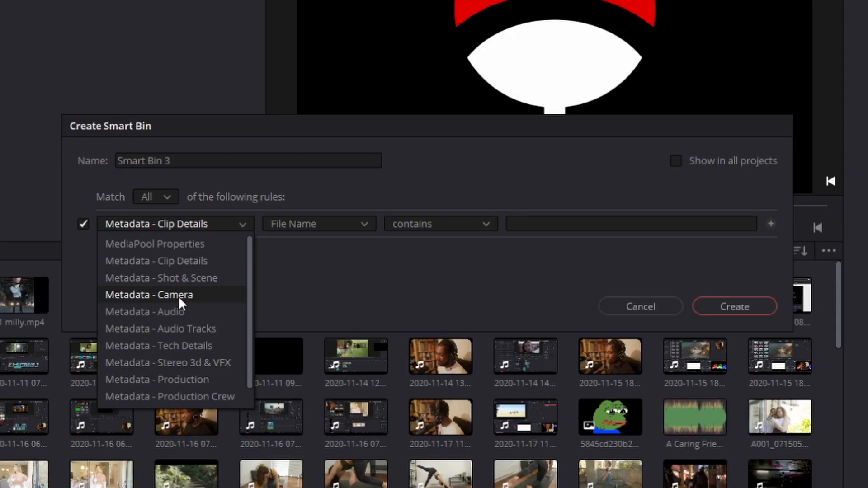
pyautogui.moveTo(161, 301)
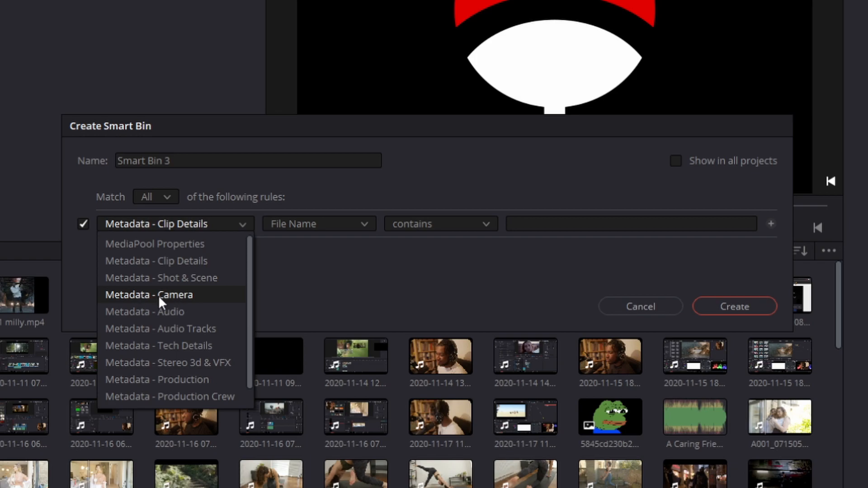
pyautogui.click(148, 294)
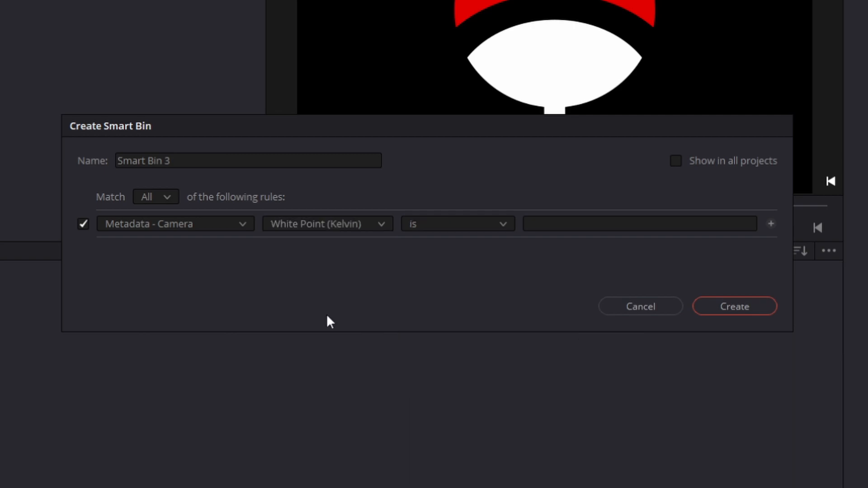
pyautogui.click(637, 224)
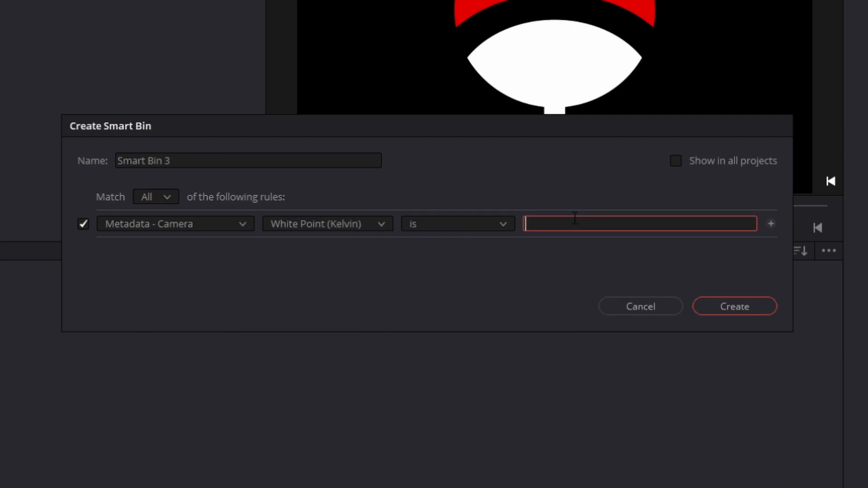
pyautogui.write('5600')
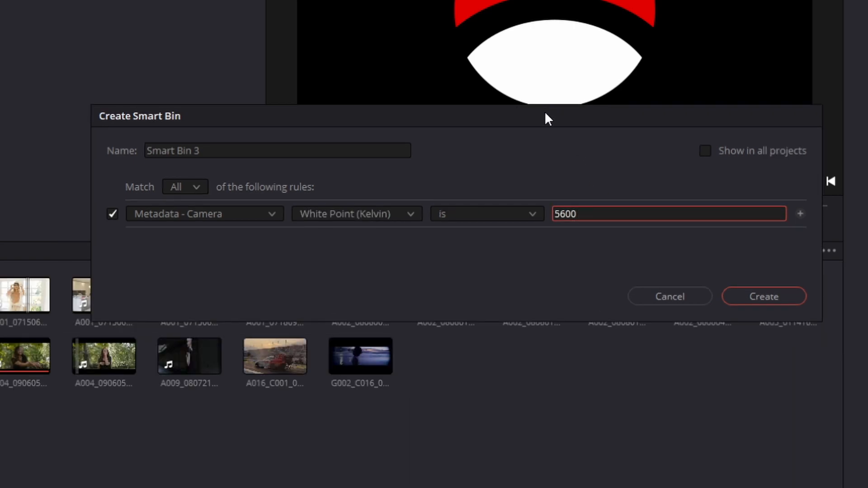
pyautogui.moveTo(315, 368)
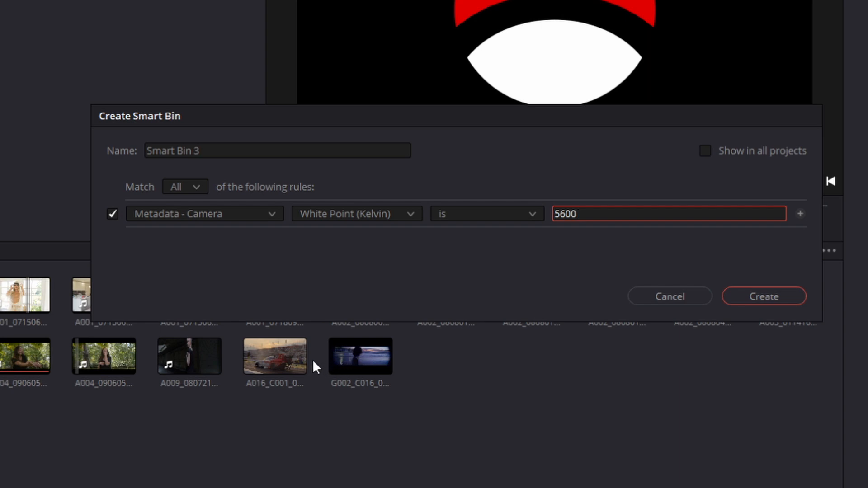
# - Reset the smart bin rule back to Metadata - Clip Details
pyautogui.click(356, 214)
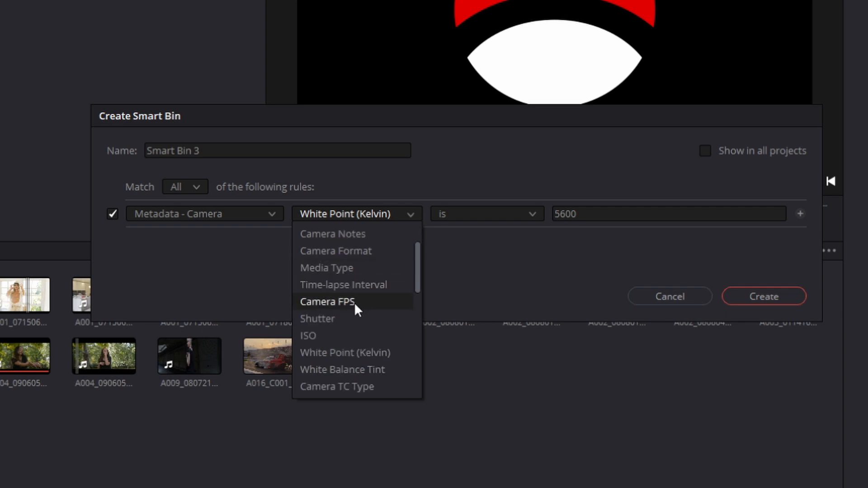
pyautogui.scroll(-3)
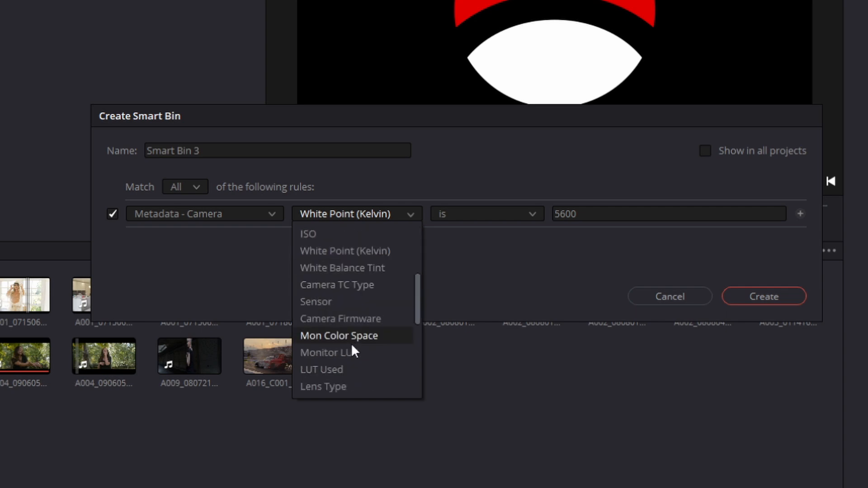
pyautogui.click(205, 214)
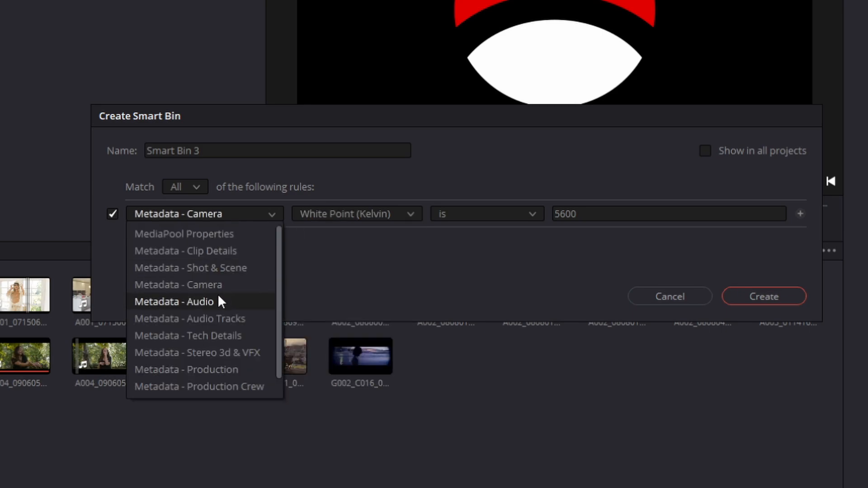
pyautogui.click(185, 251)
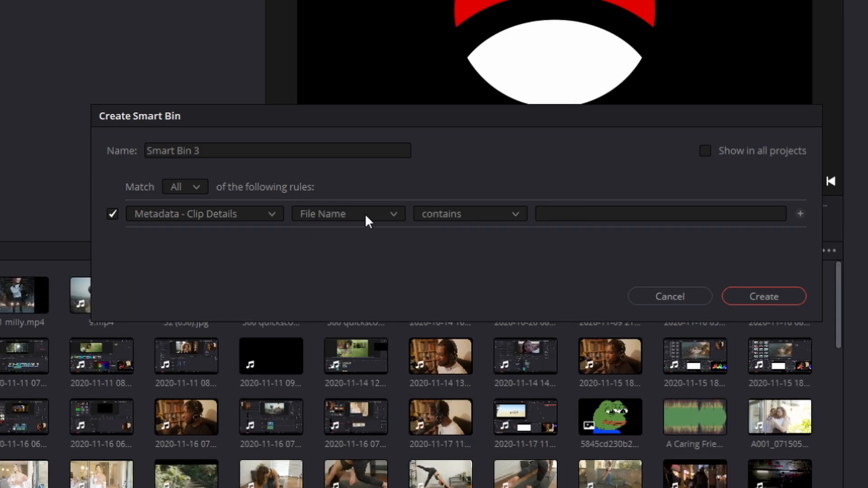
# - Create a 4K smart bin matching Resolution 3840 x 2160, then open the Edit page
pyautogui.click(347, 214)
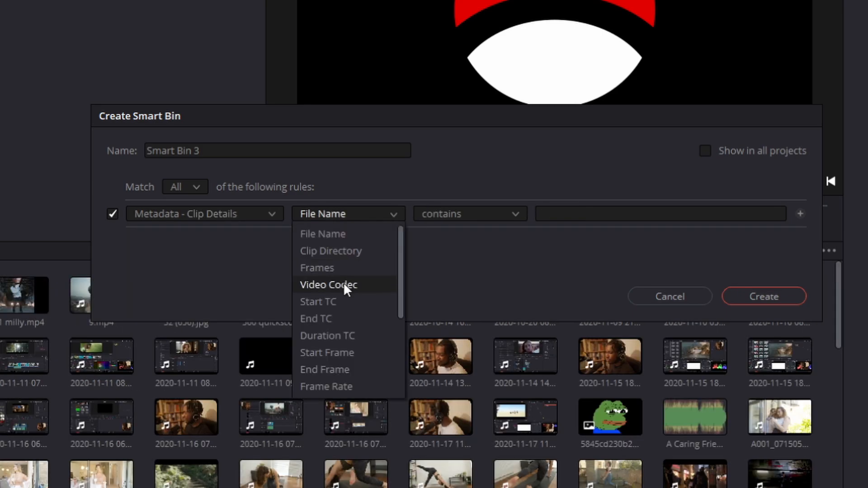
pyautogui.scroll(-3)
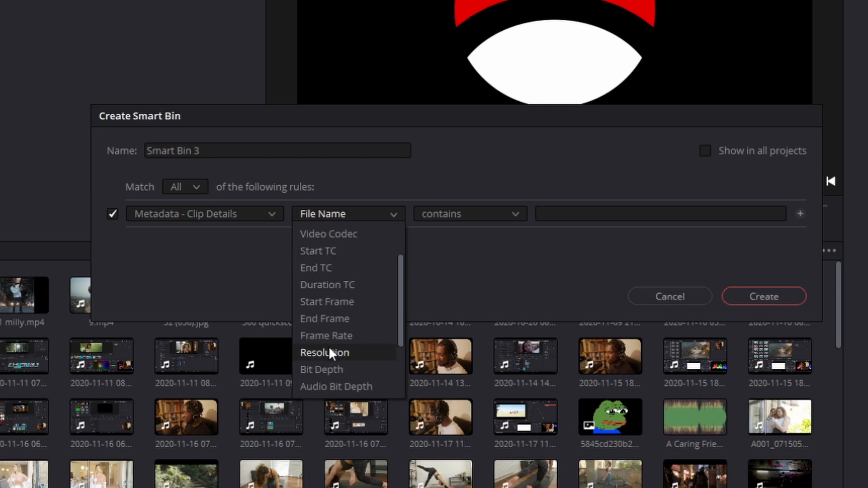
pyautogui.click(325, 353)
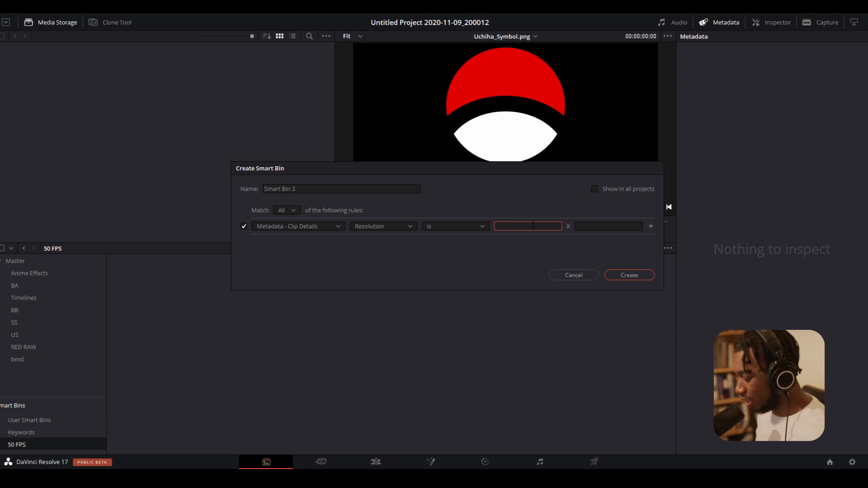
pyautogui.write('3840')
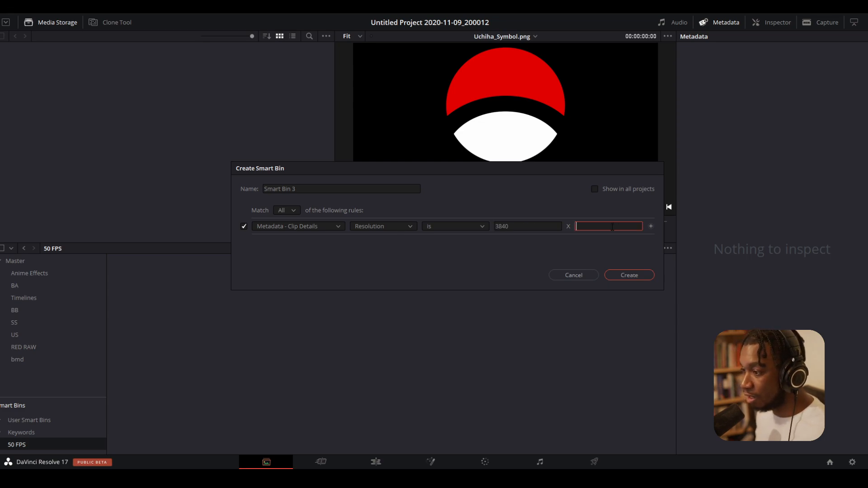
pyautogui.write('2160')
pyautogui.click(341, 188)
pyautogui.write('4')
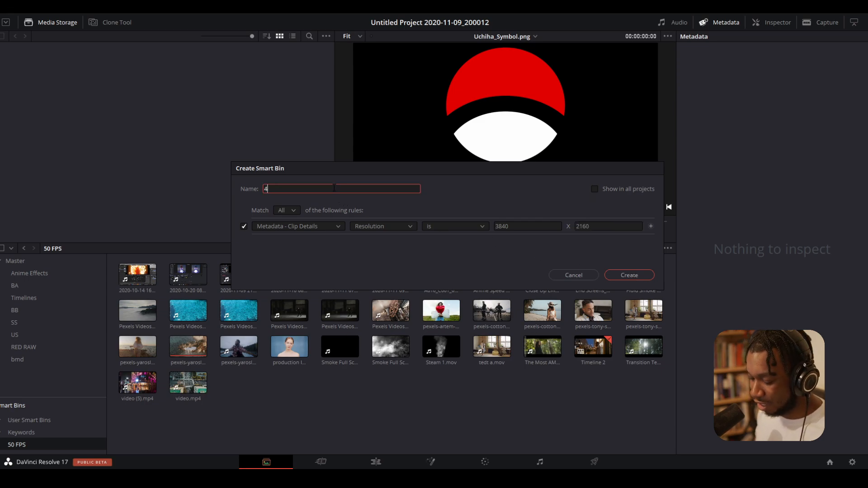
pyautogui.click(629, 276)
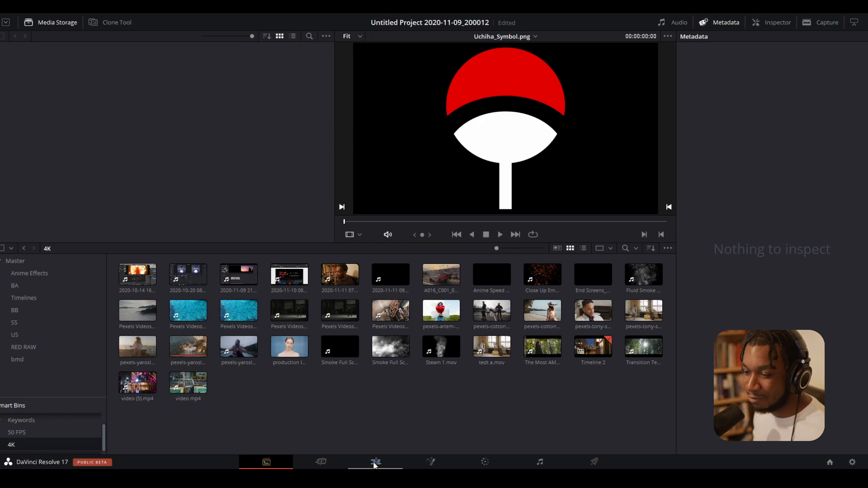
pyautogui.click(376, 461)
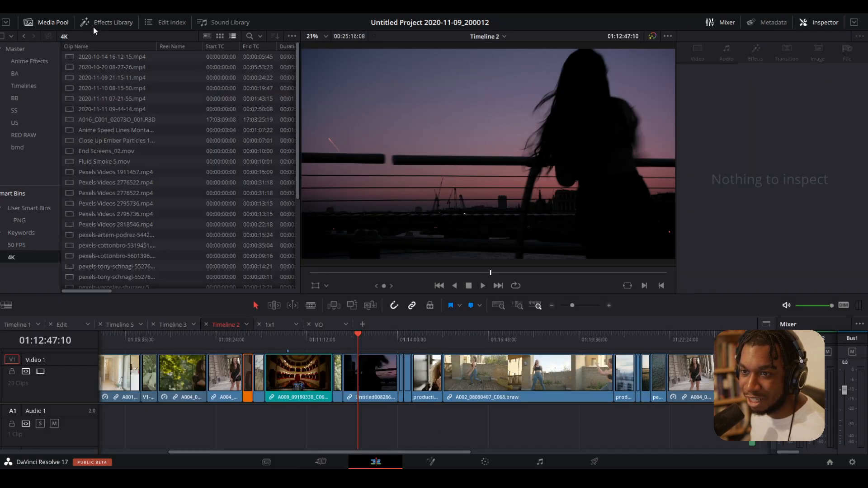
# - Switch the Media Pool to thumbnails, open the smart bins, then return to the Media page
pyautogui.click(207, 36)
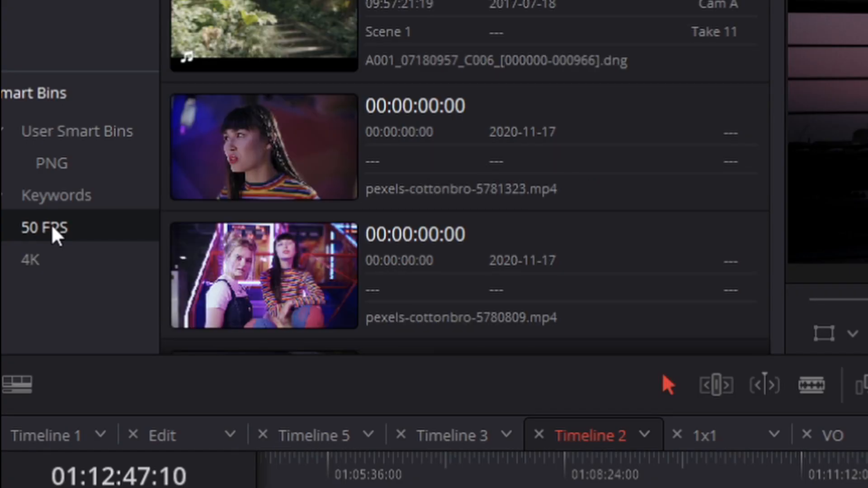
pyautogui.click(29, 259)
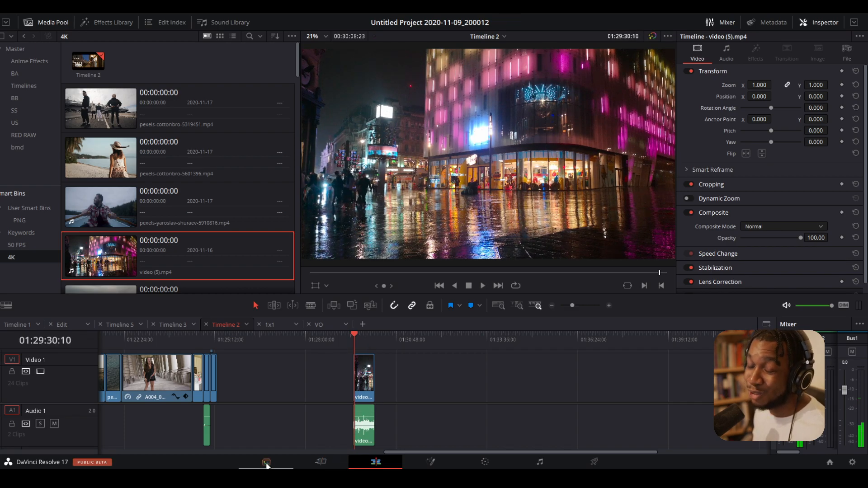
pyautogui.click(266, 461)
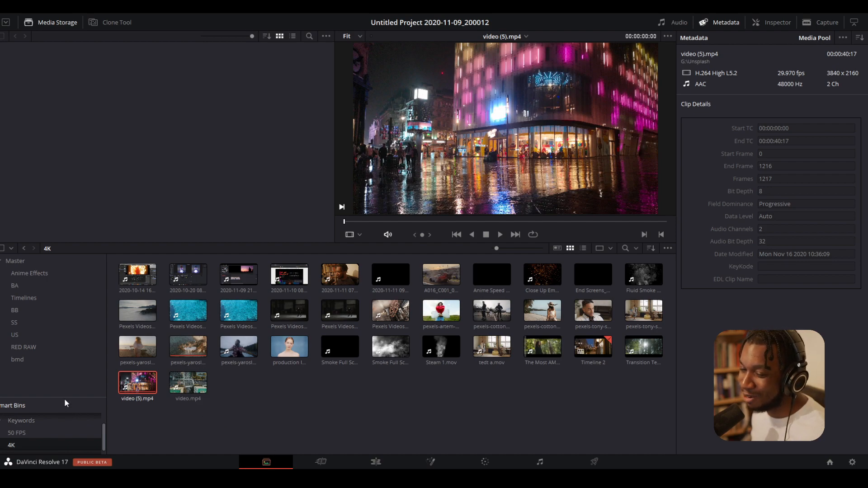
pyautogui.scroll(-3)
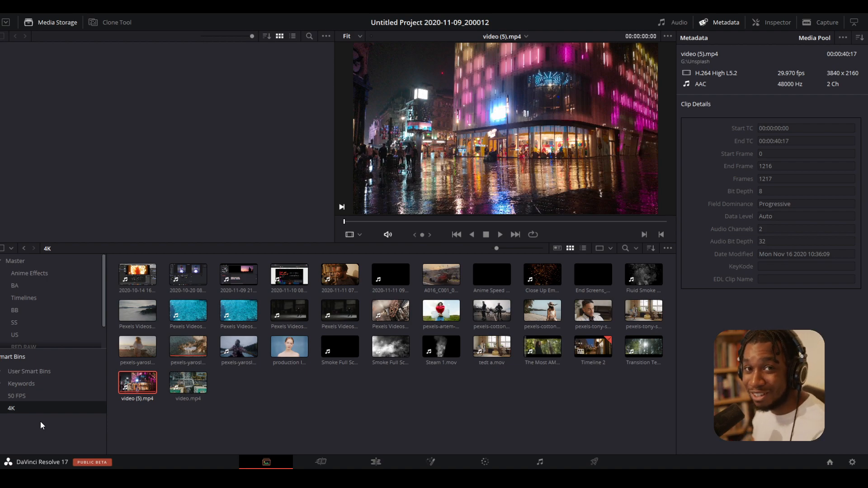
# - Add Smart Bin 4 with a MediaPool Properties rule and browse its field list
pyautogui.rightClick(41, 425)
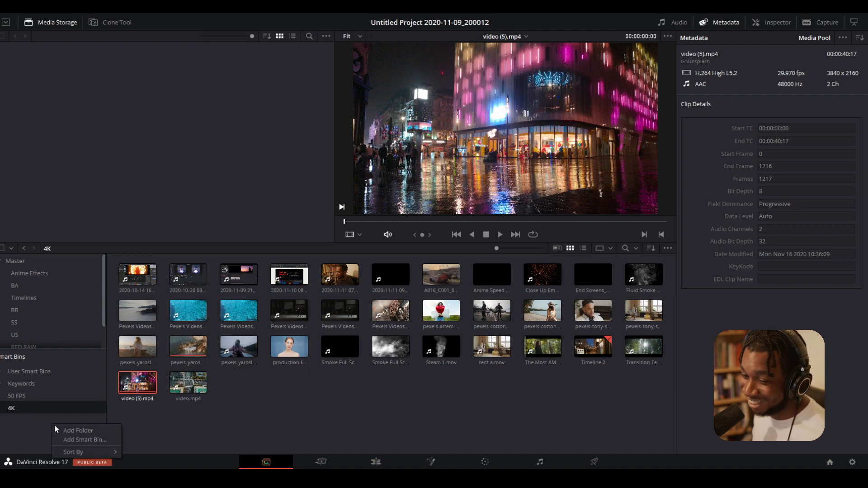
pyautogui.click(86, 440)
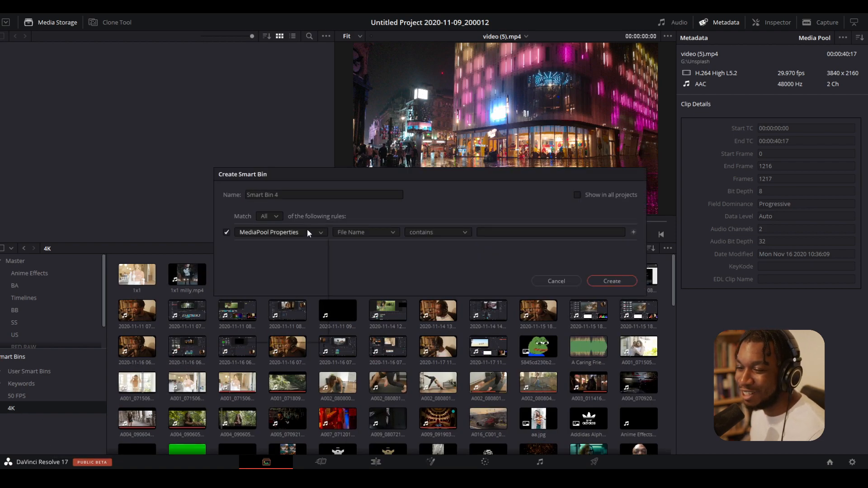
pyautogui.click(280, 232)
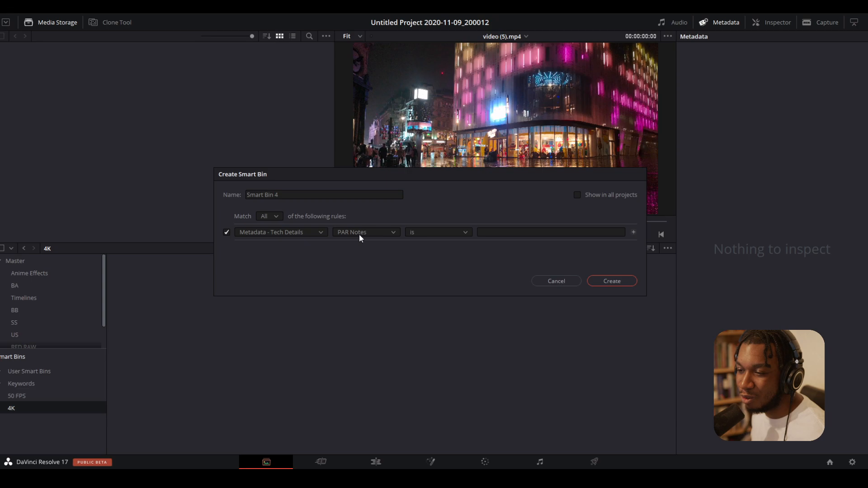
pyautogui.click(279, 232)
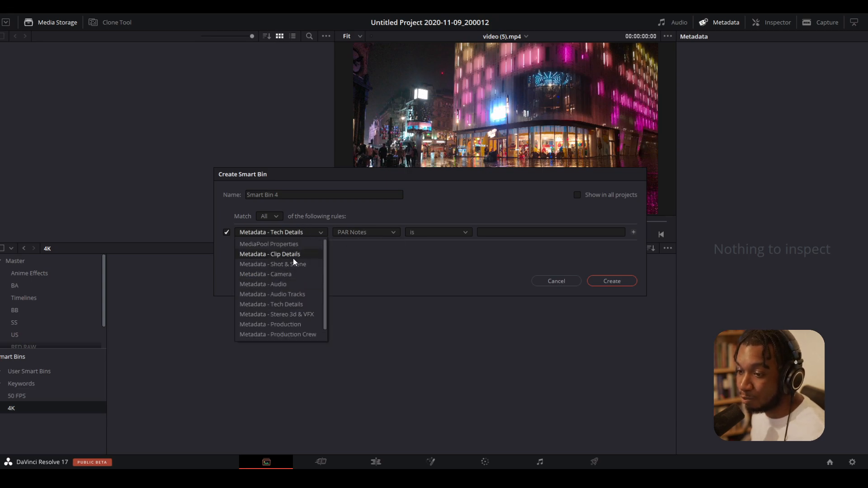
pyautogui.click(268, 245)
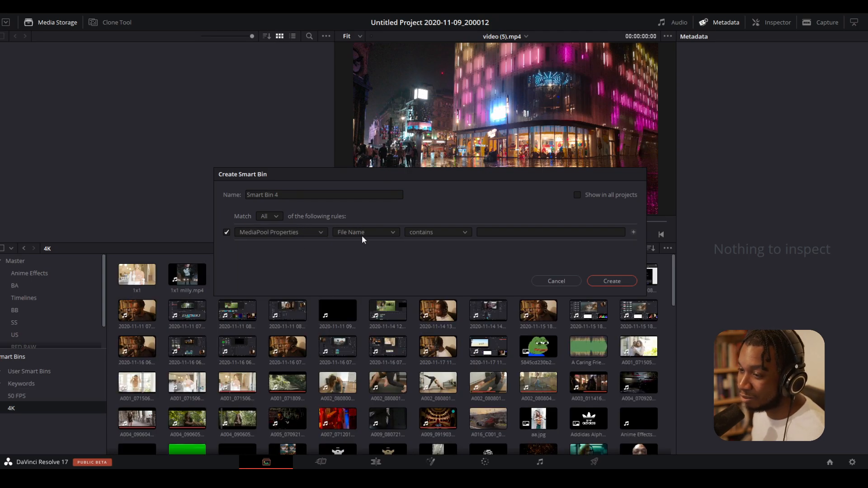
pyautogui.click(365, 232)
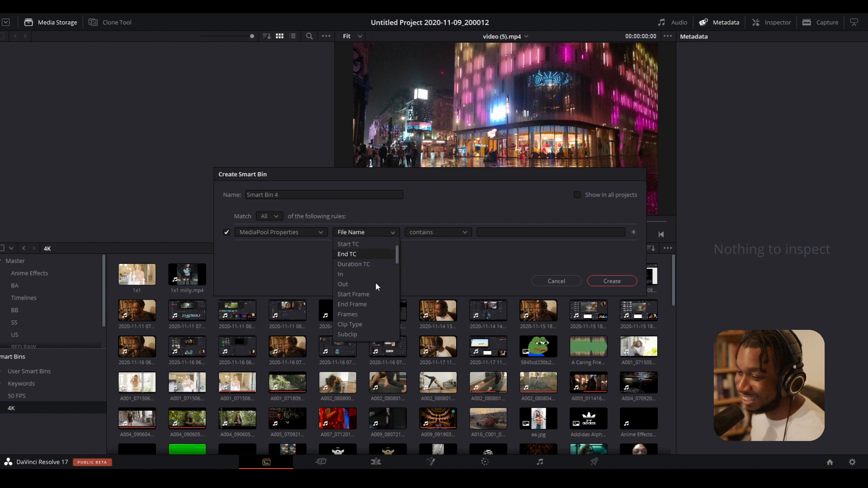
pyautogui.scroll(-3)
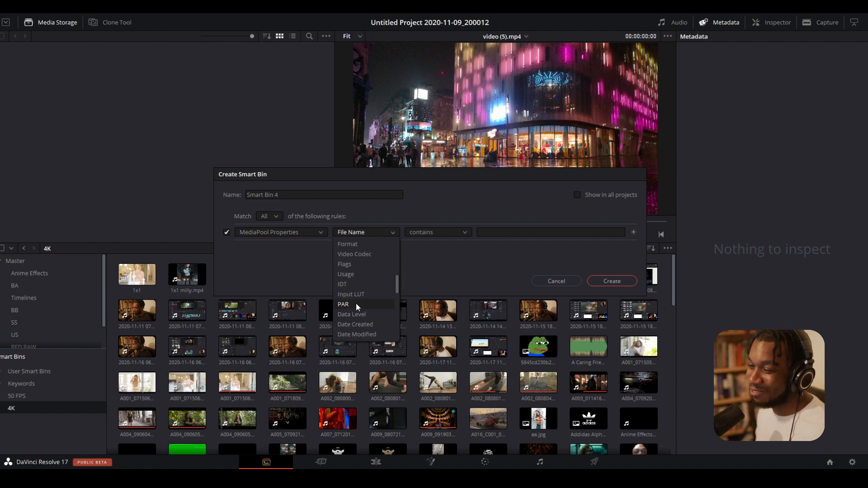